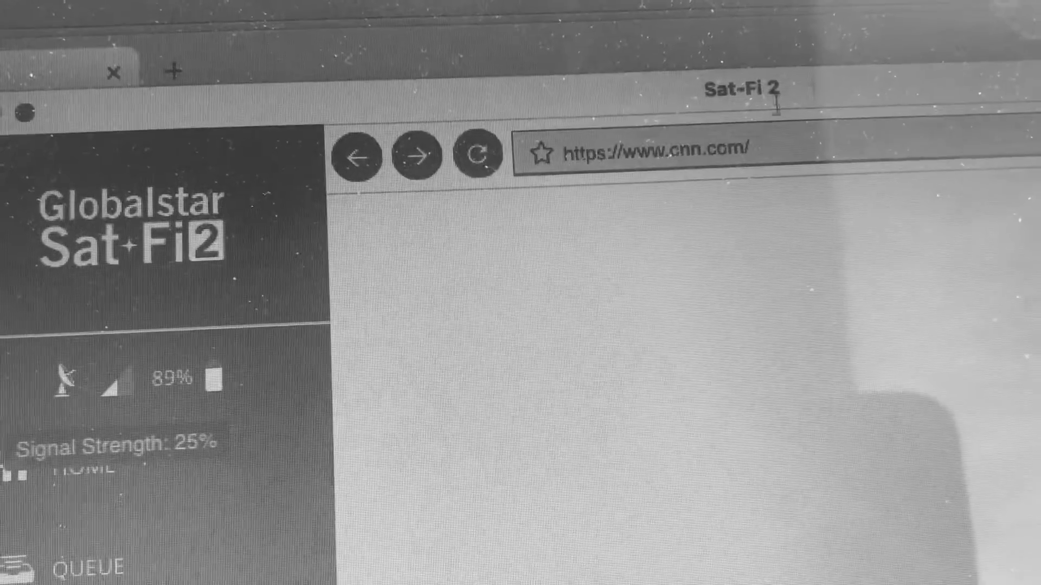
Search Sat-Browse for 'textise' and reach the Textise result's optimization-failed notice
{"action": "left_click", "coordinate": [477, 154]}
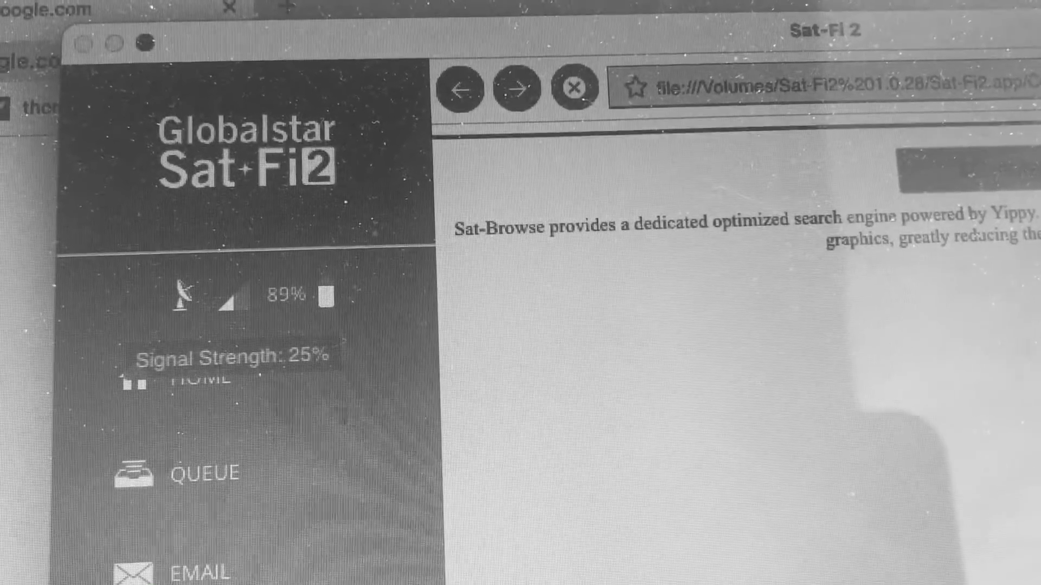
{"action": "scroll", "scroll_direction": "down", "scroll_amount": 3}
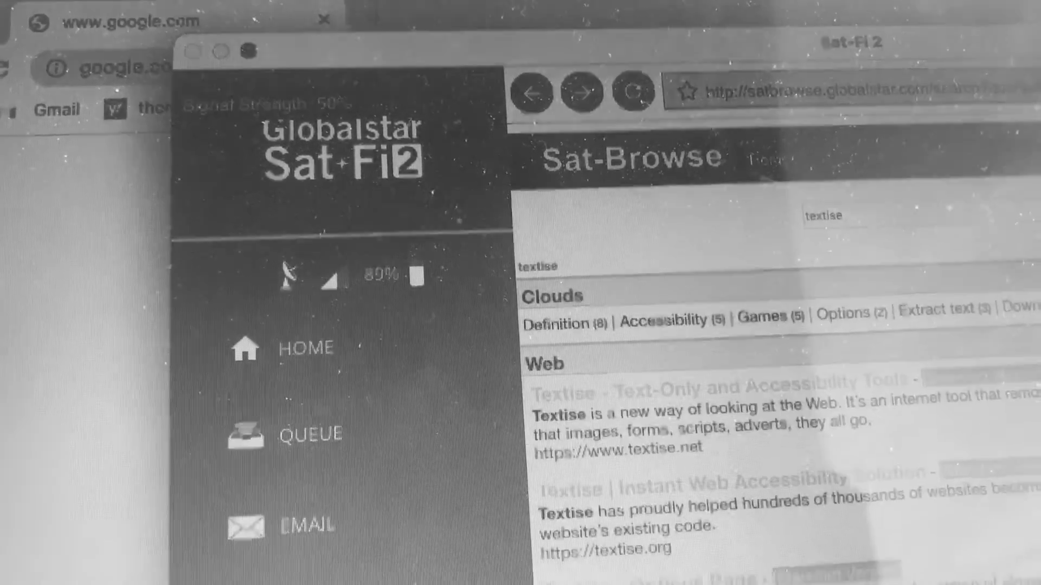
{"action": "scroll", "scroll_direction": "down", "scroll_amount": 3}
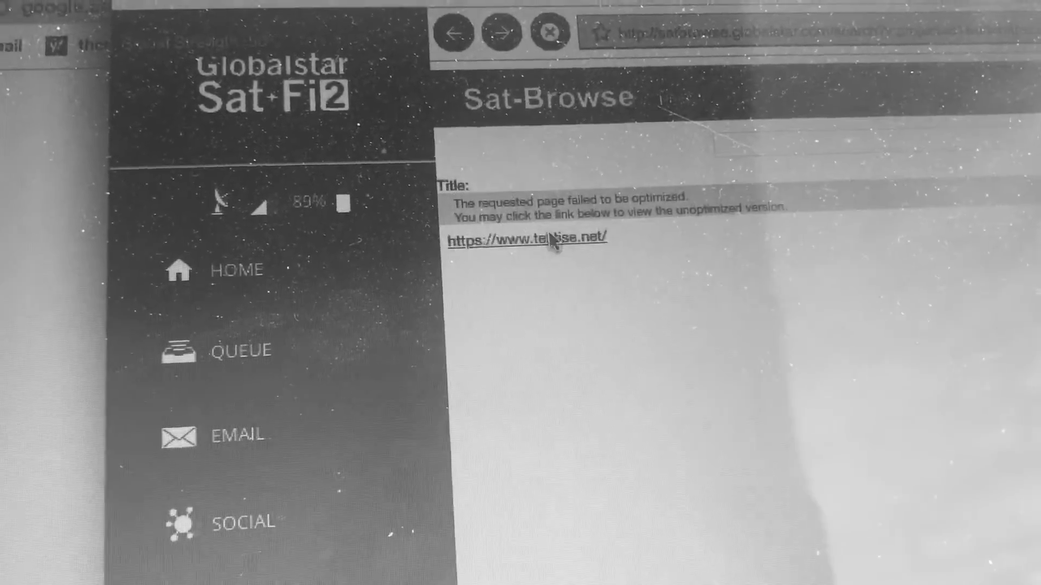
{"action": "left_click", "coordinate": [528, 238]}
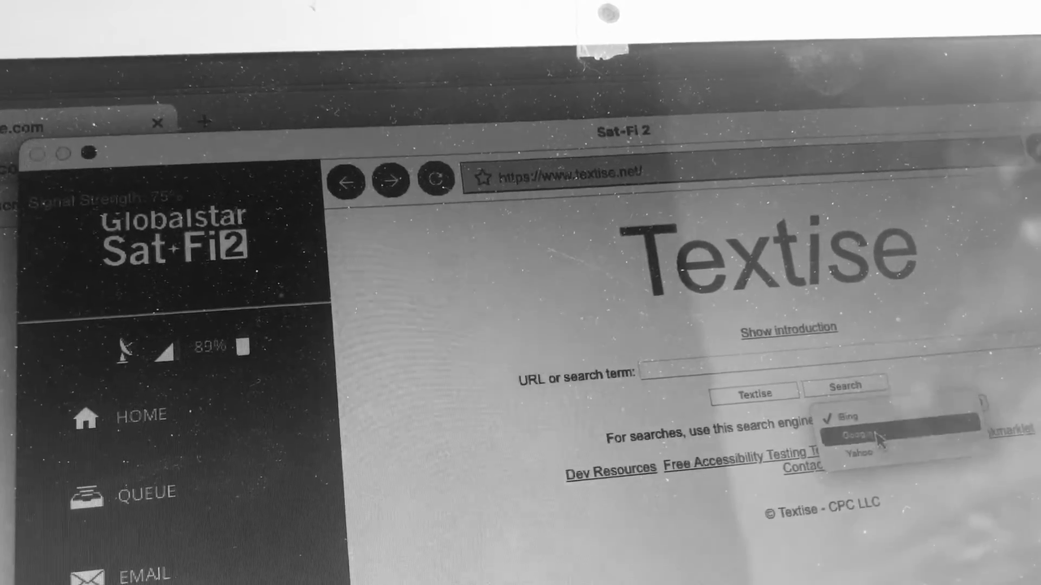
Choose Google as the Textise search engine from the dropdown
{"action": "left_click", "coordinate": [850, 435]}
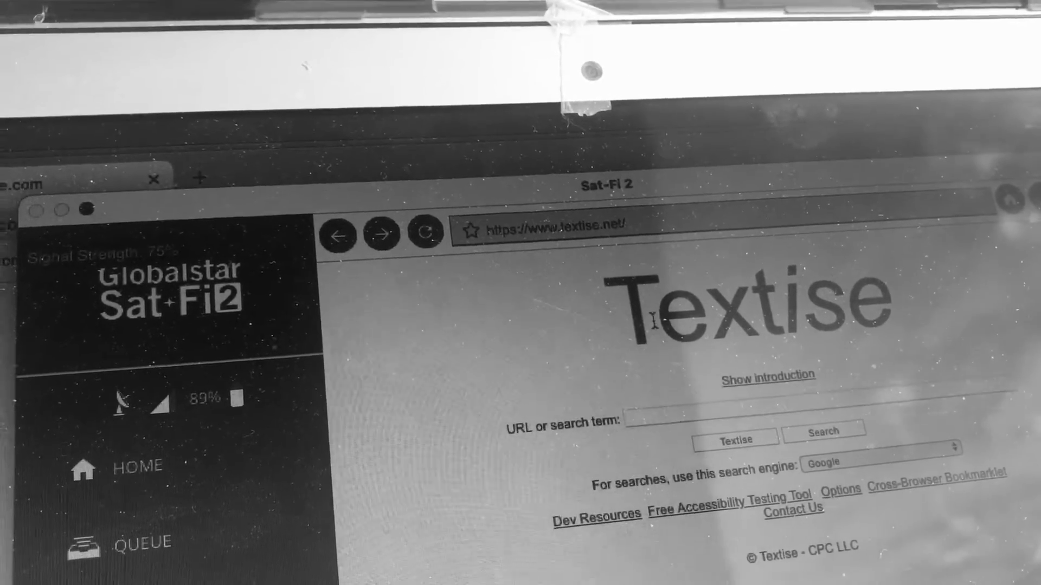
{"action": "mouse_move", "coordinate": [421, 229]}
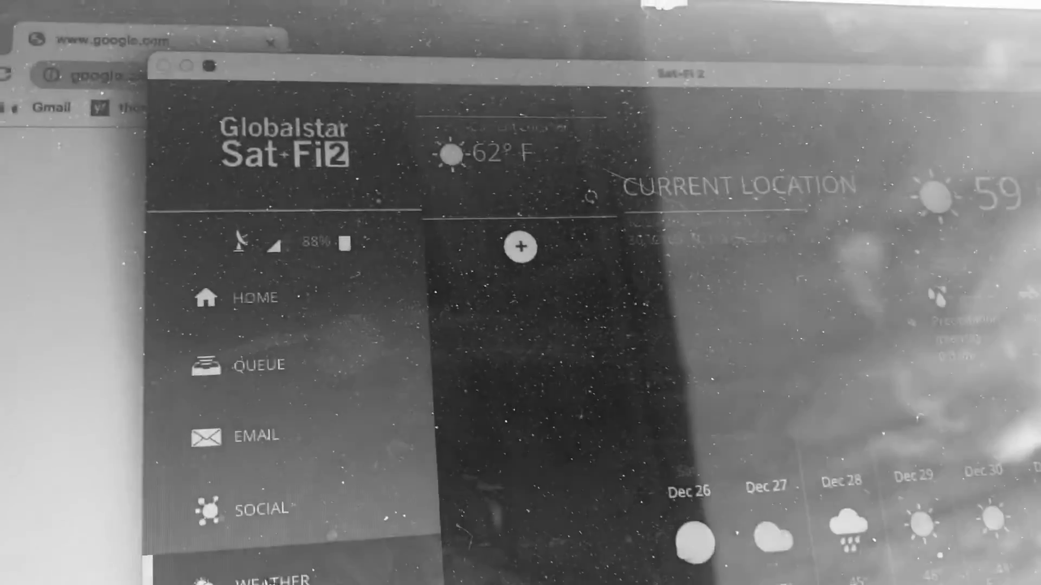
Return to the Sat-Browse WEB start page with 'cnn' as the search term
{"action": "left_click", "coordinate": [519, 247]}
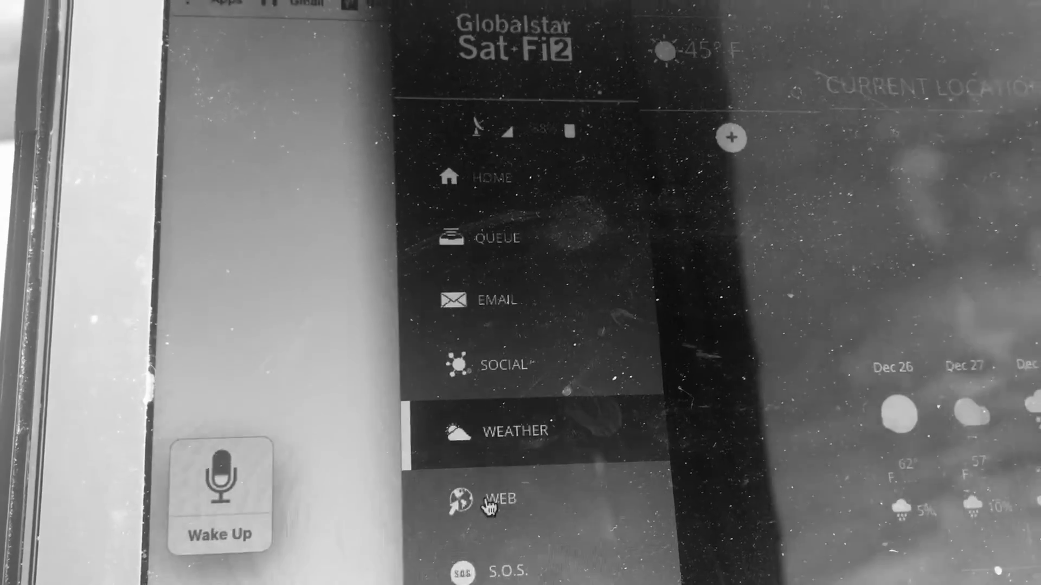
{"action": "left_click", "coordinate": [494, 499]}
{"action": "type", "text": "cnn"}
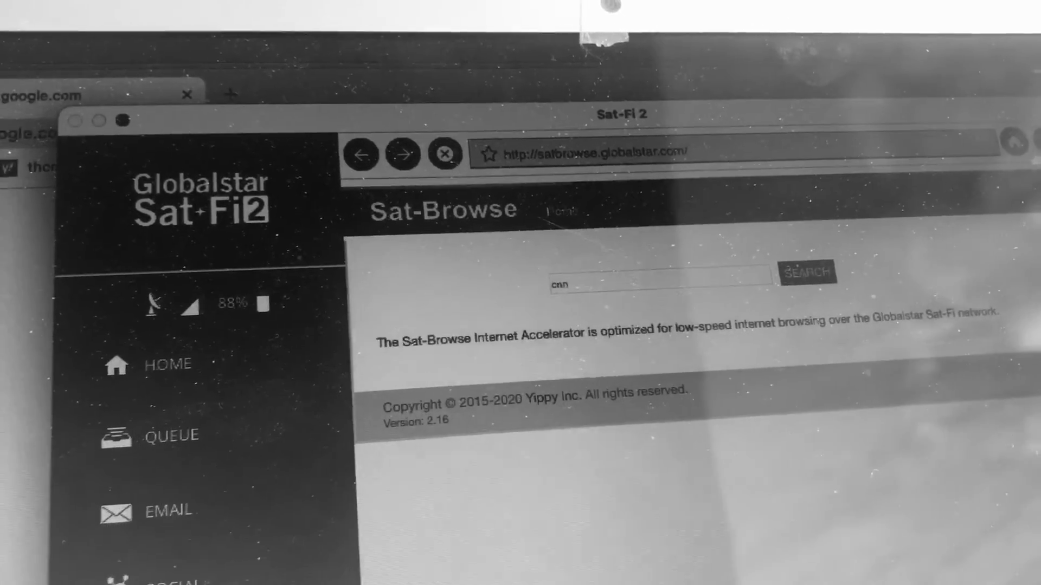
Run the cnn search and load the optimized CNN home page with its section listing
{"action": "left_click", "coordinate": [806, 273]}
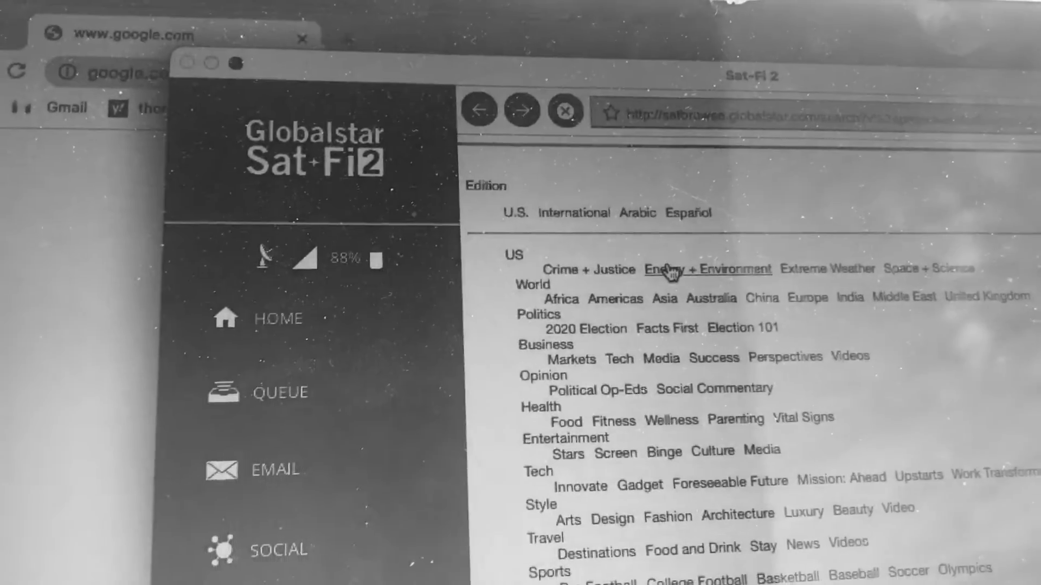
Load CNN's Energy + Environment stories, read the pharmacy deserts article, then bring Chrome forward
{"action": "left_click", "coordinate": [698, 270]}
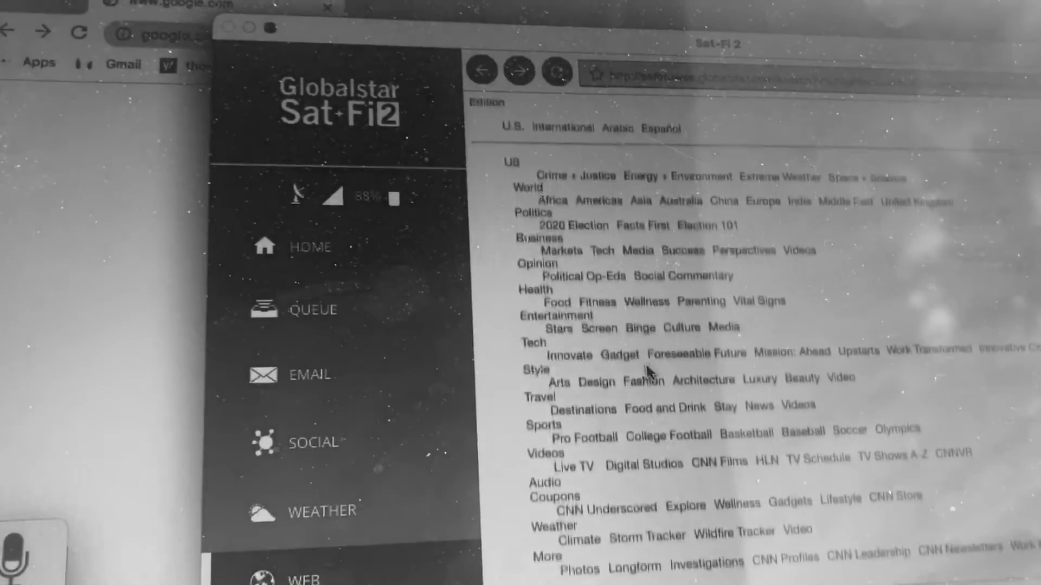
{"action": "left_click", "coordinate": [670, 177]}
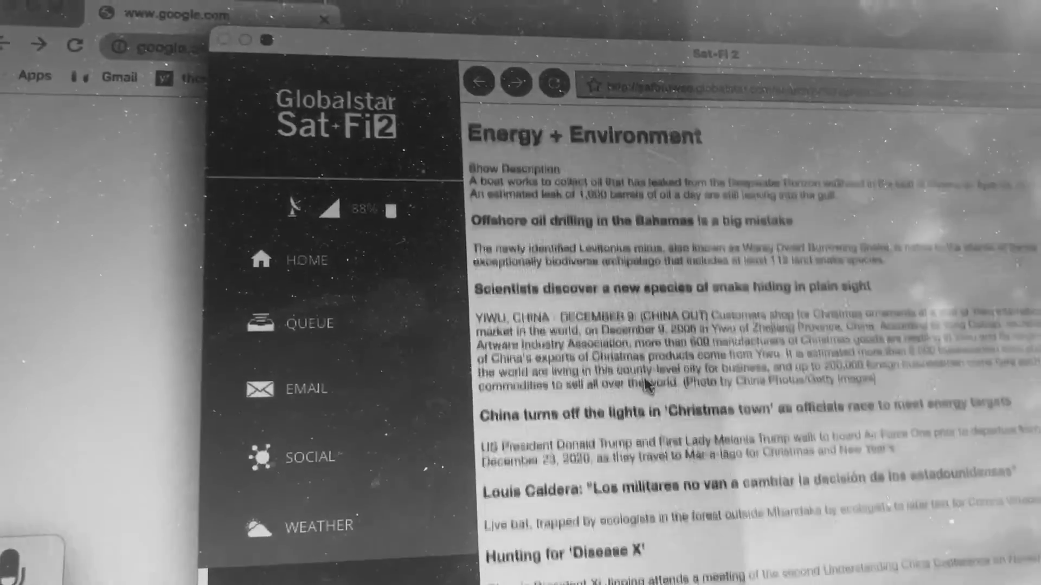
{"action": "scroll", "scroll_direction": "down", "scroll_amount": 3}
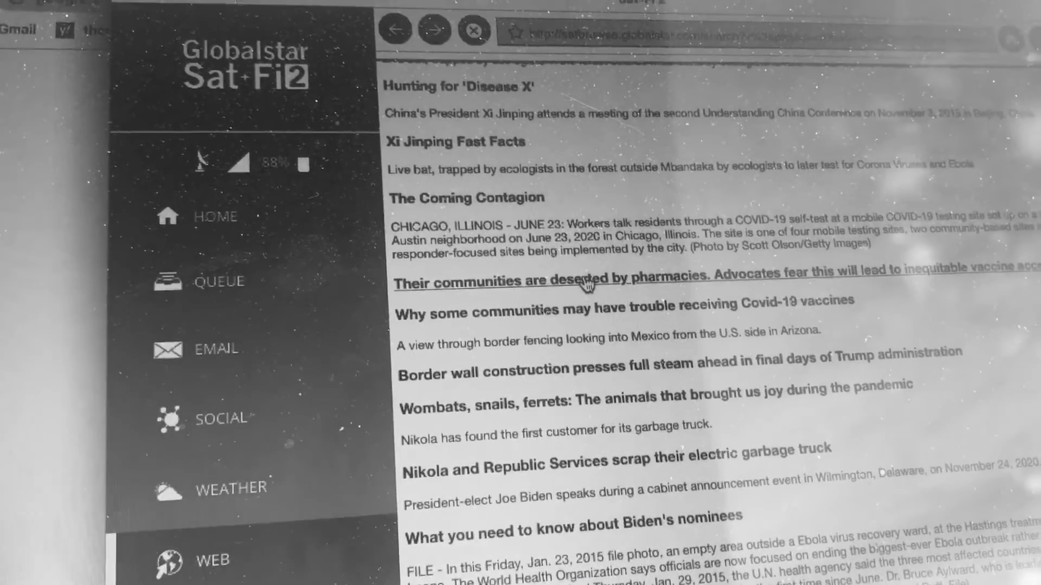
{"action": "left_click", "coordinate": [586, 282]}
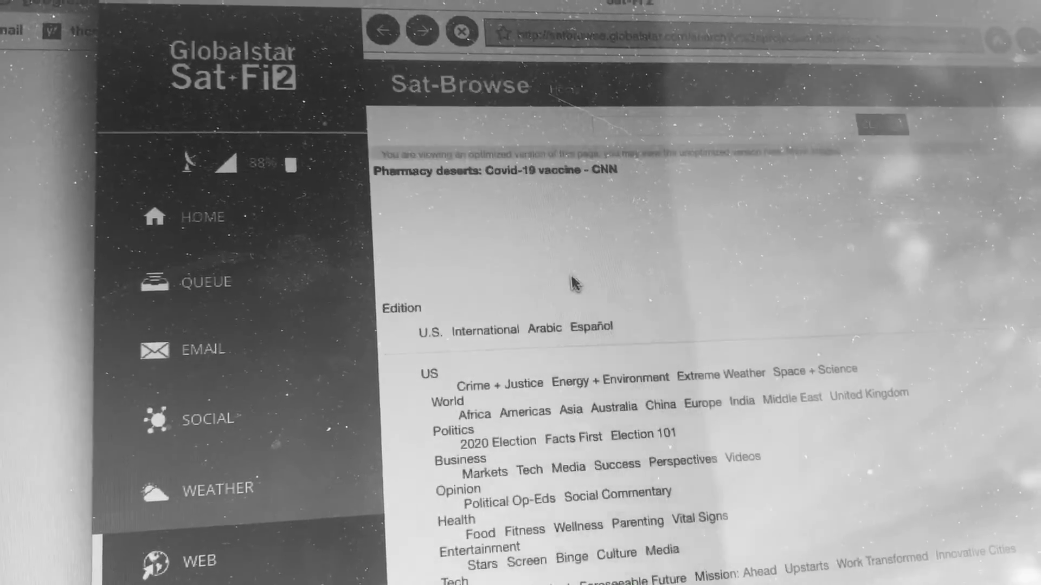
{"action": "left_click", "coordinate": [494, 169]}
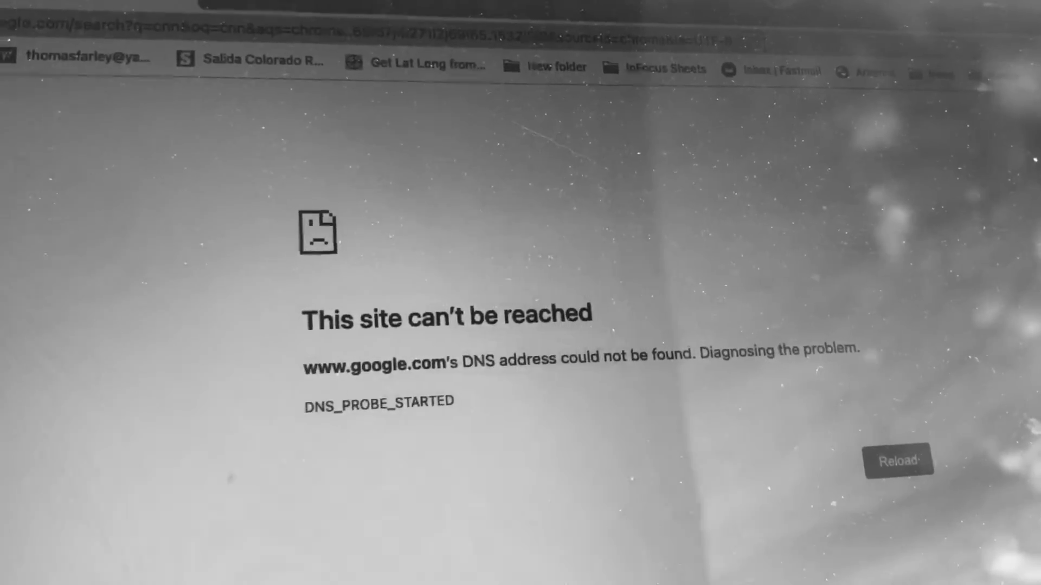
Try a 'cnn' search in offline Chrome, then show Sat-Fi2's Email panel with no accounts configured
{"action": "left_click", "coordinate": [897, 460]}
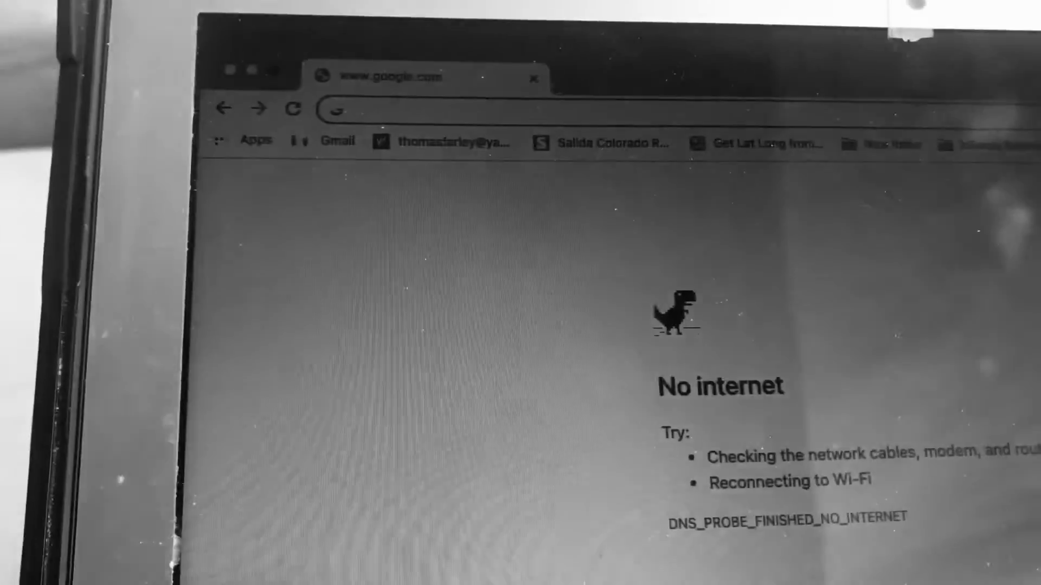
{"action": "type", "text": "cnn"}
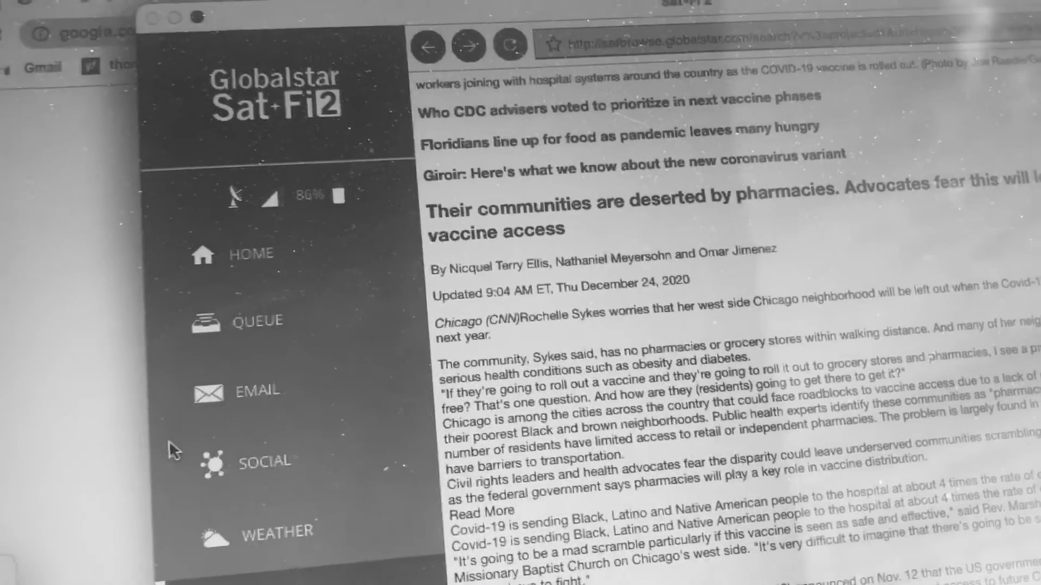
{"action": "scroll", "scroll_direction": "down", "scroll_amount": 3}
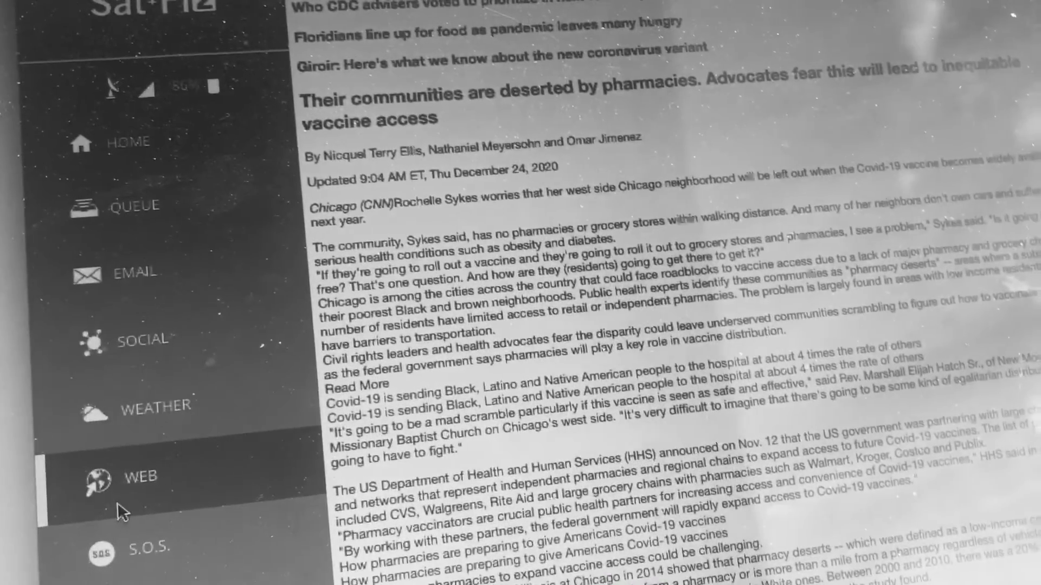
{"action": "left_click", "coordinate": [147, 273]}
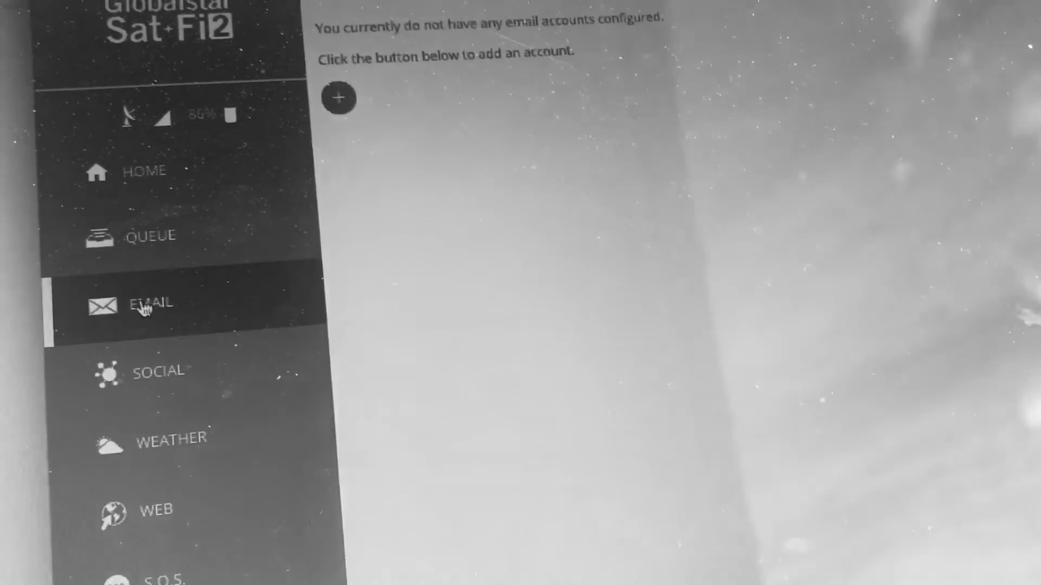